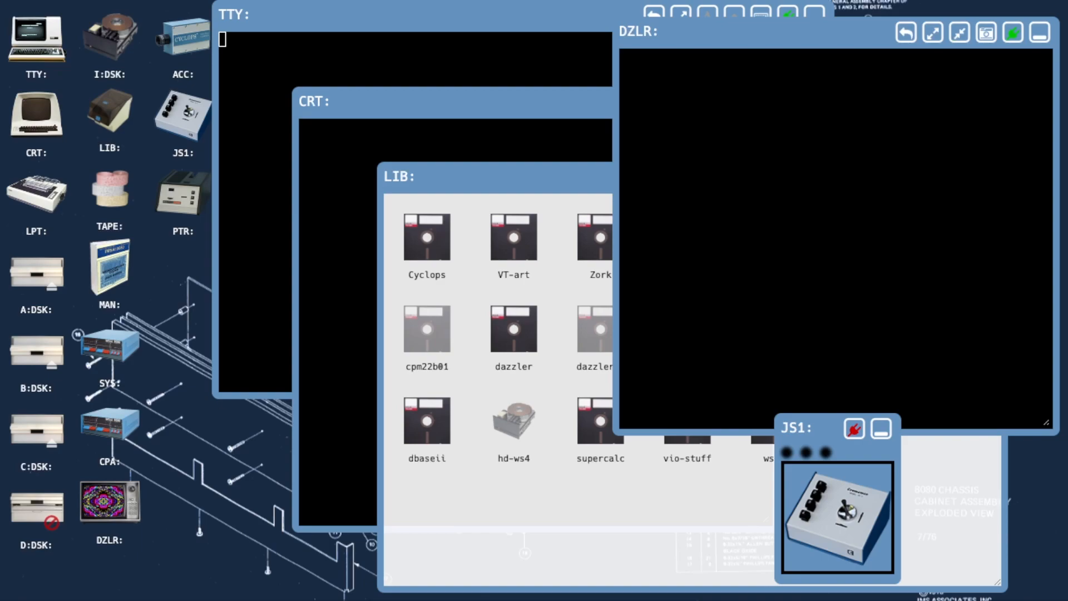
Step: Reassign the CP/M console with STAT CON:=TTY: so drive A's listing shows on the TTY screen
left_click(108, 349)
type("DIR")
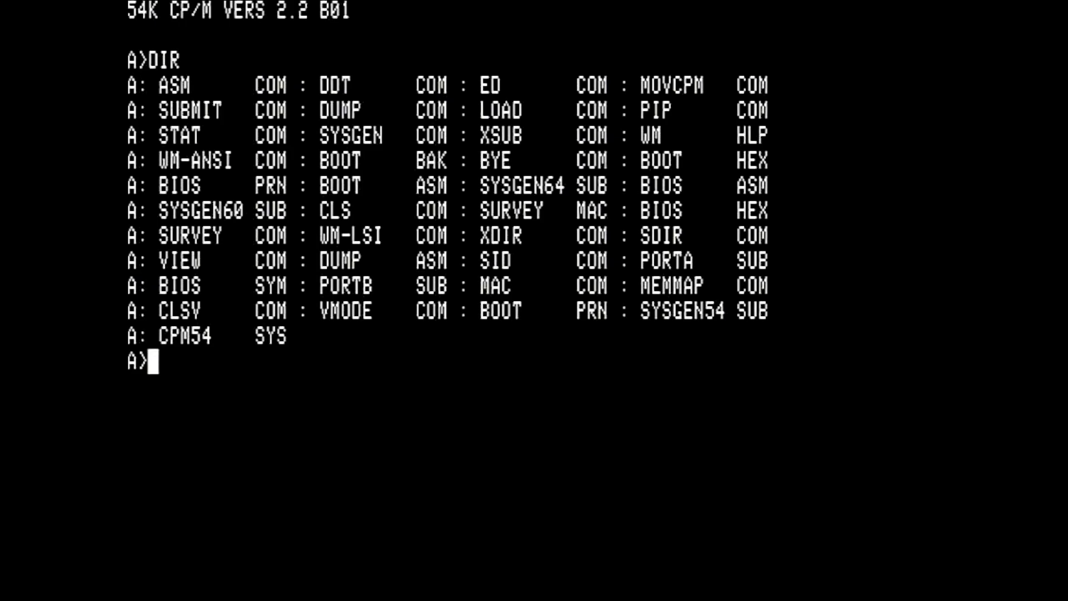
type("S")
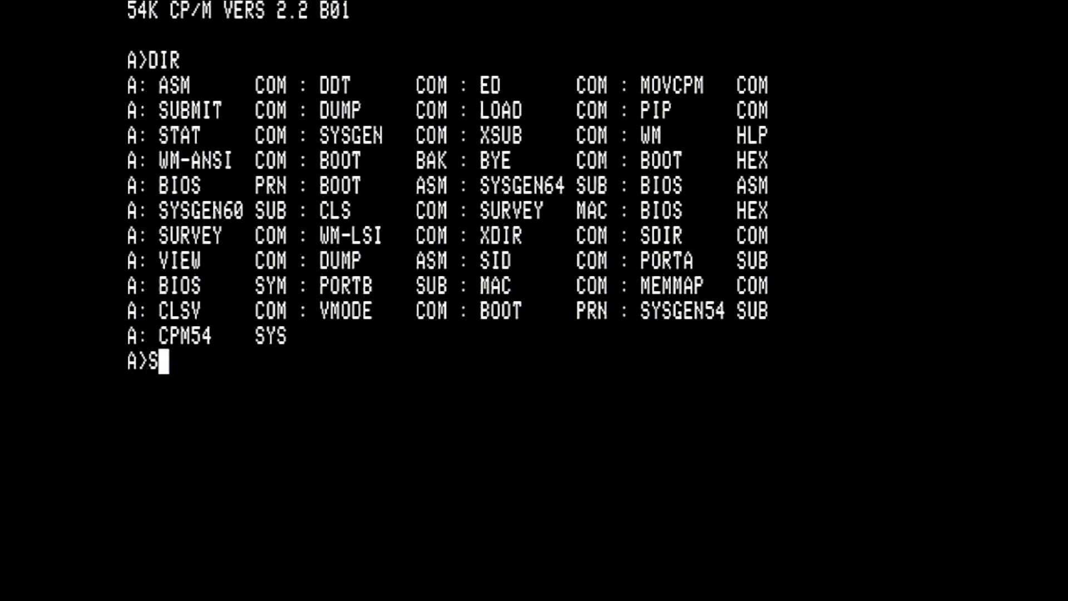
type("TAT")
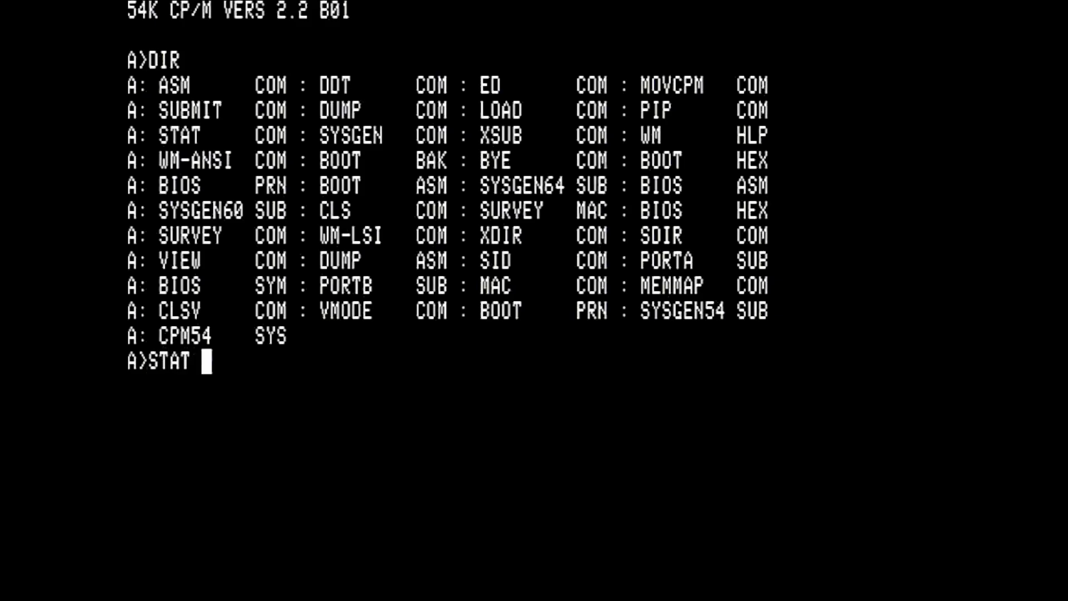
type("CON:=")
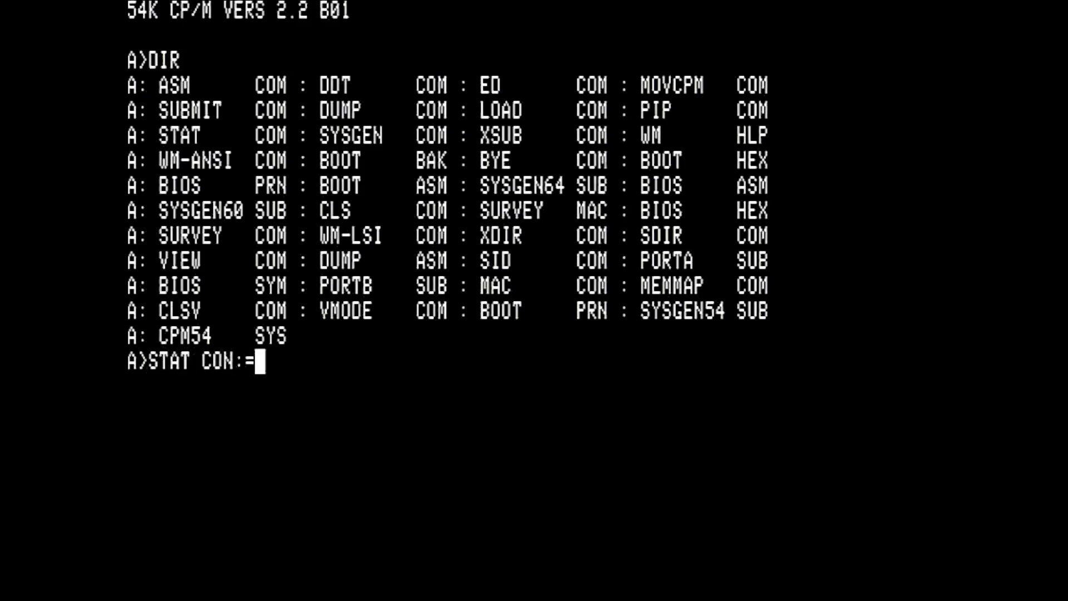
type("TTY:")
type("dir")
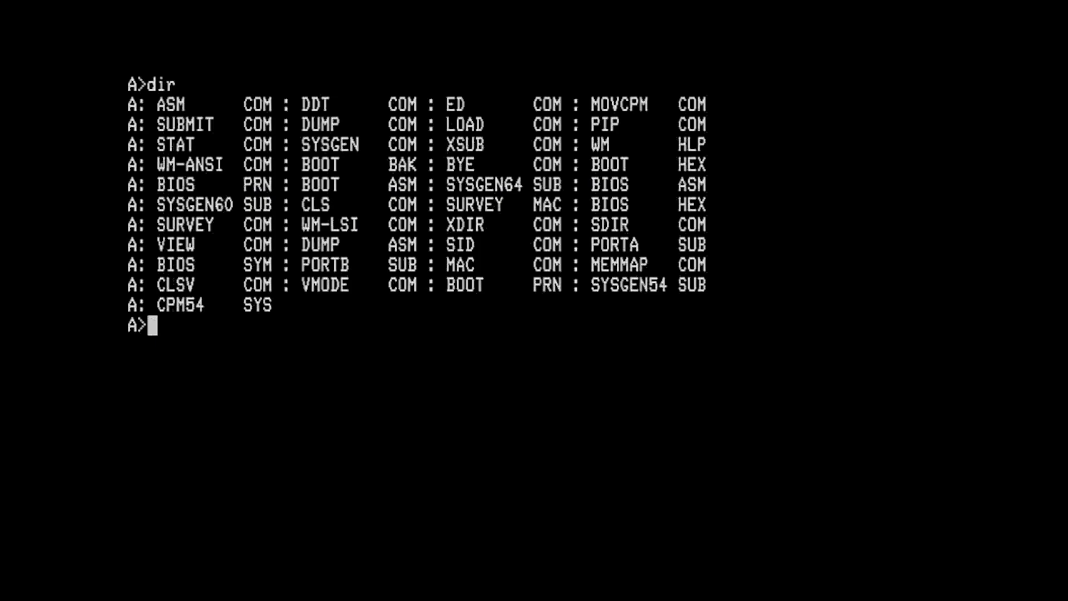
Step: Run b:gdemo from the A> prompt to launch the Dazzler graphics demo
type("b")
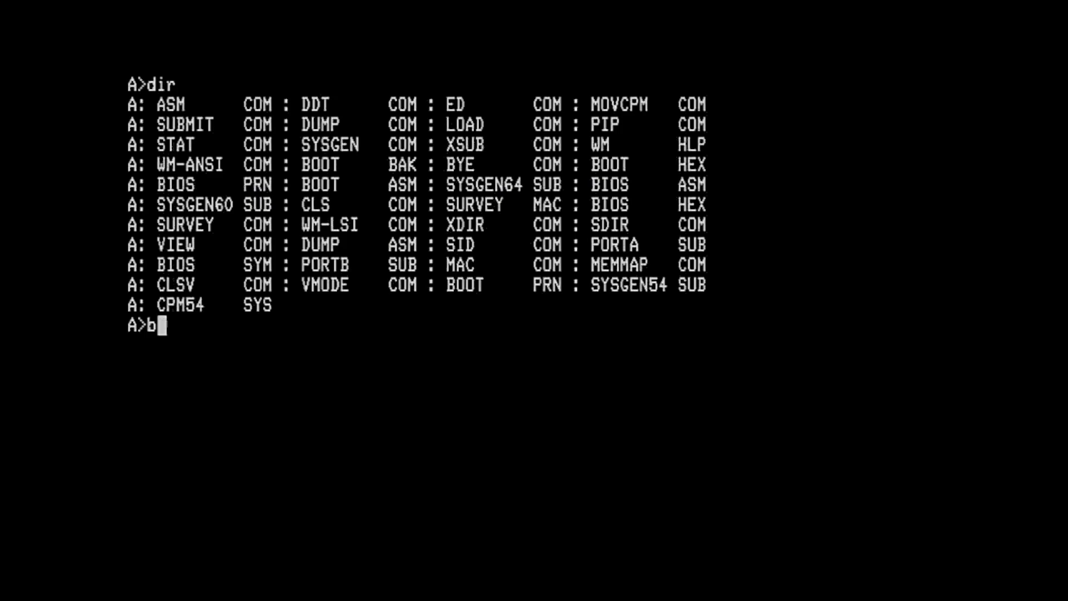
type(":gdemo")
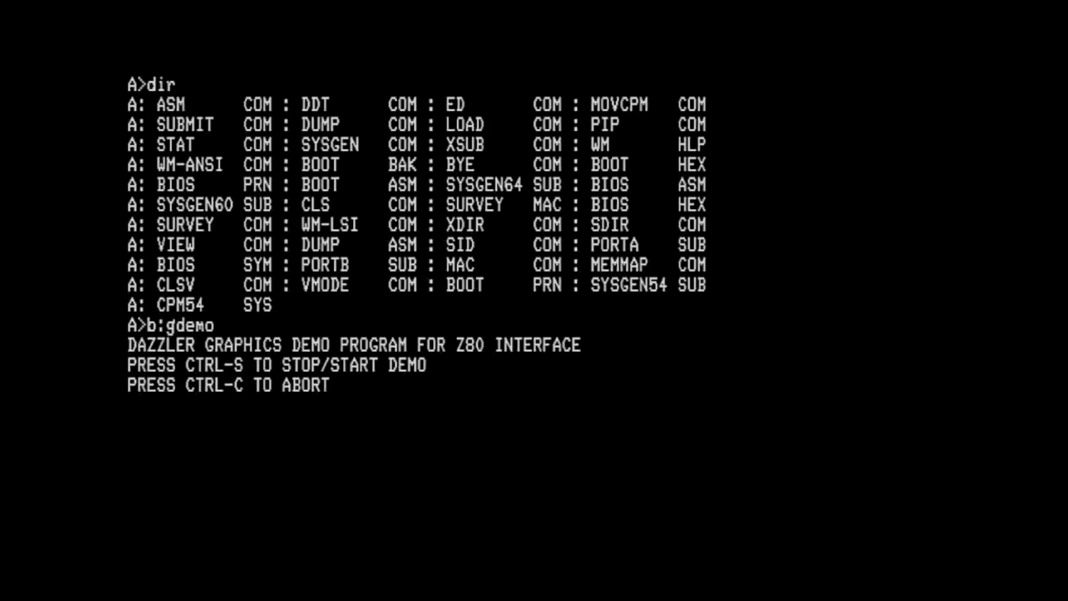
Step: Bring up the System Menu with the hotkey while the machine keeps running
key("ctrl+c")
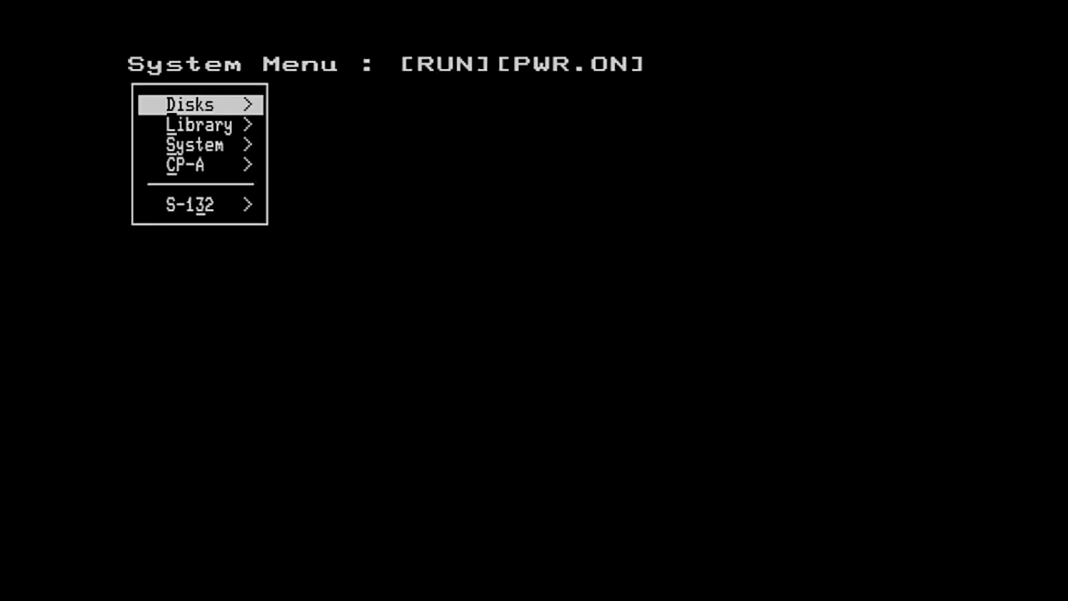
Step: Eject dazzlerII.dsk from drive C in the Disks section and return to the top menu
left_click(193, 105)
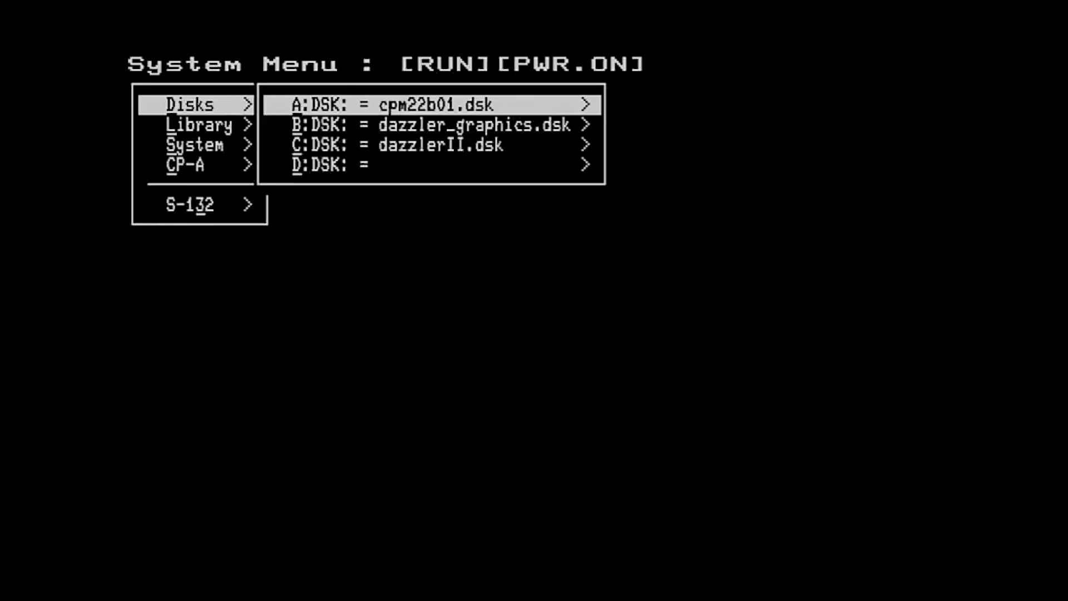
left_click(429, 144)
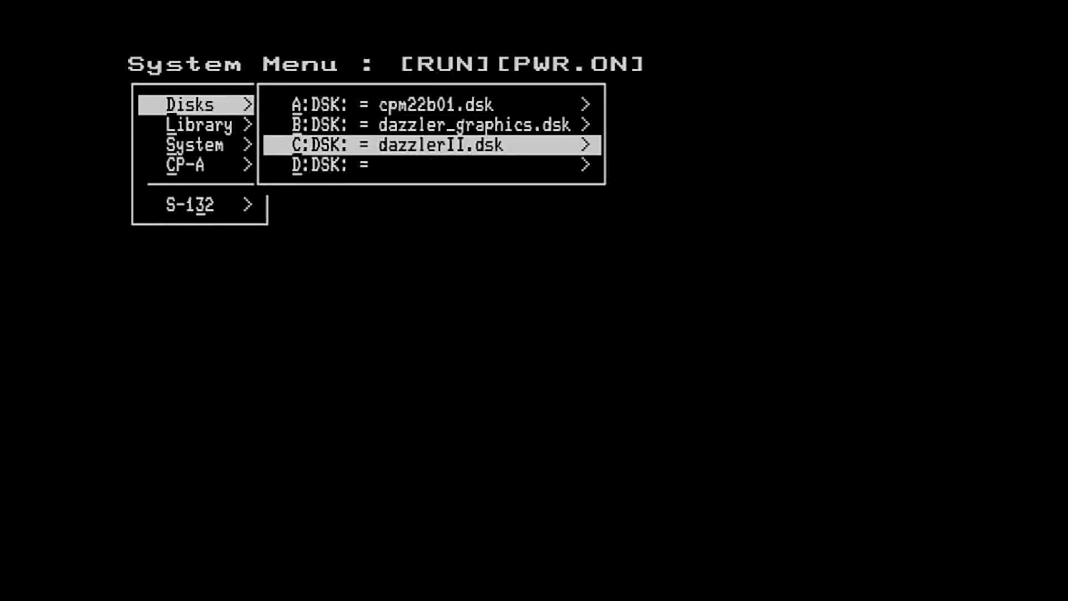
left_click(582, 145)
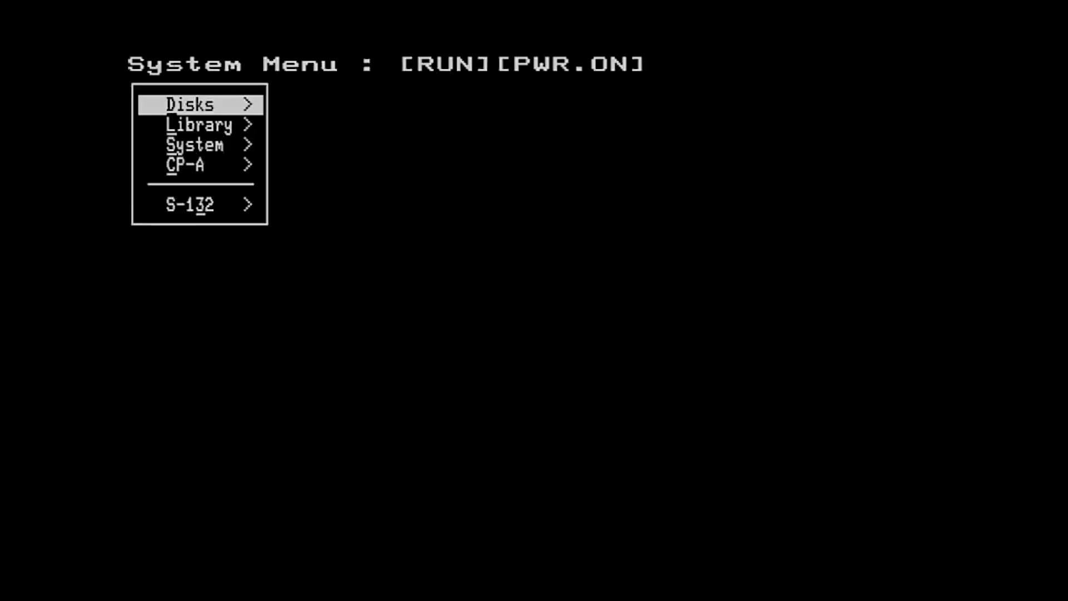
left_click(192, 105)
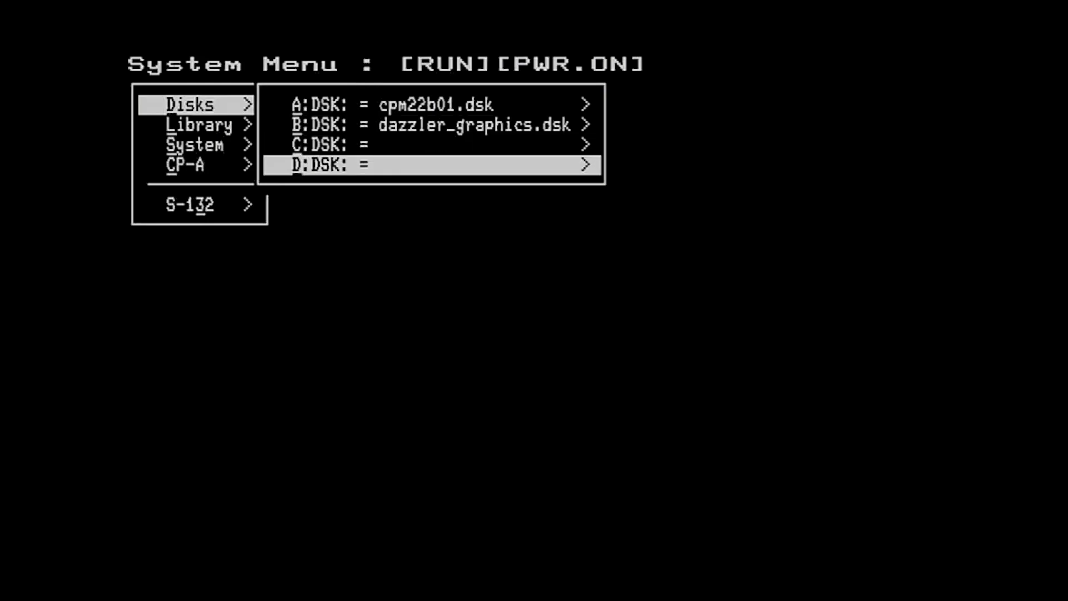
left_click(579, 164)
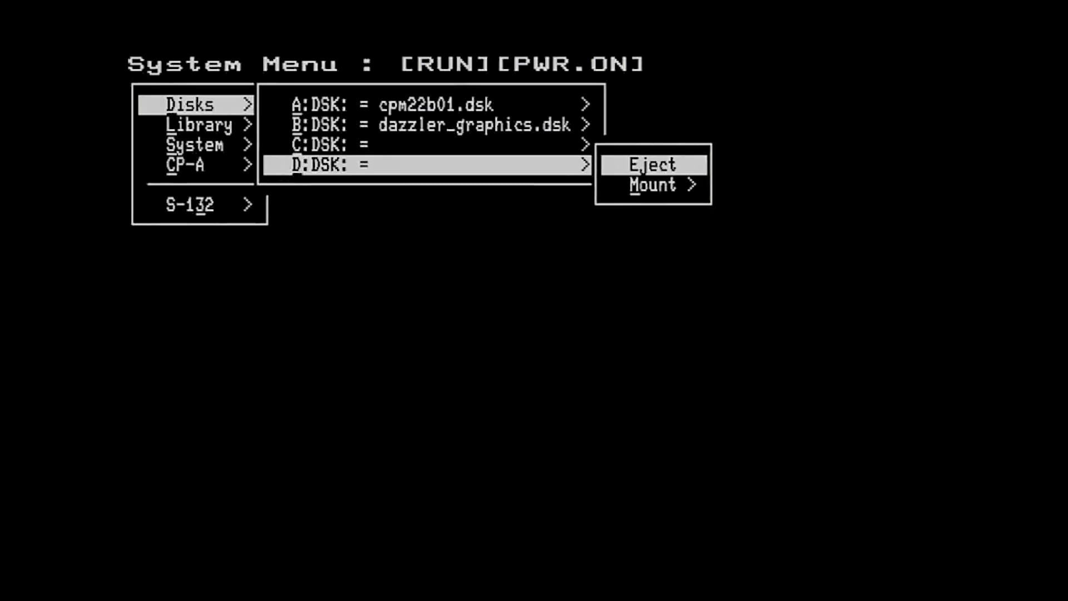
left_click(651, 184)
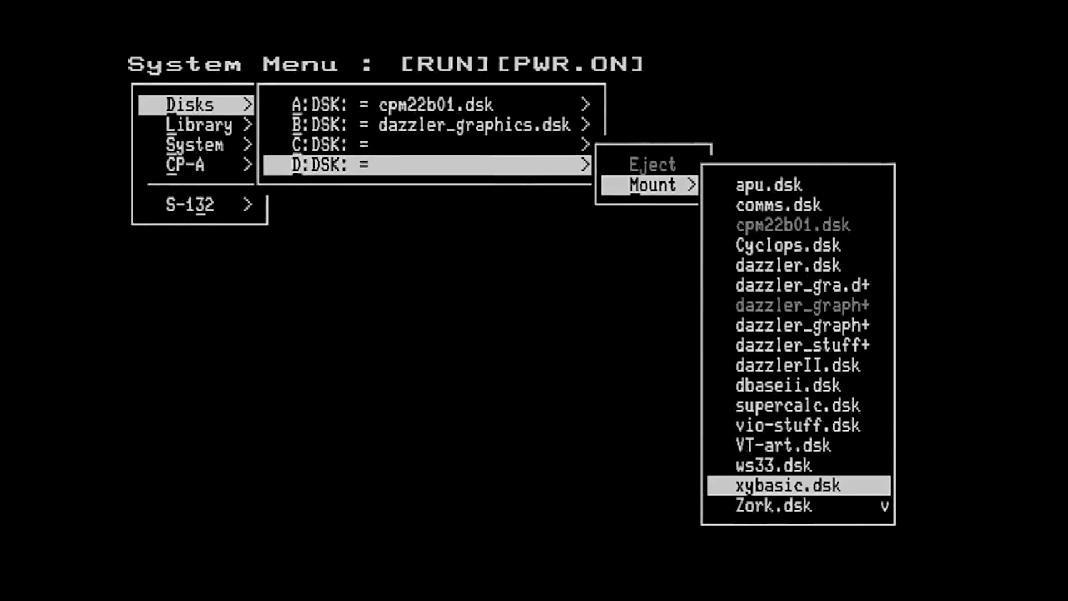
mouse_move(772, 505)
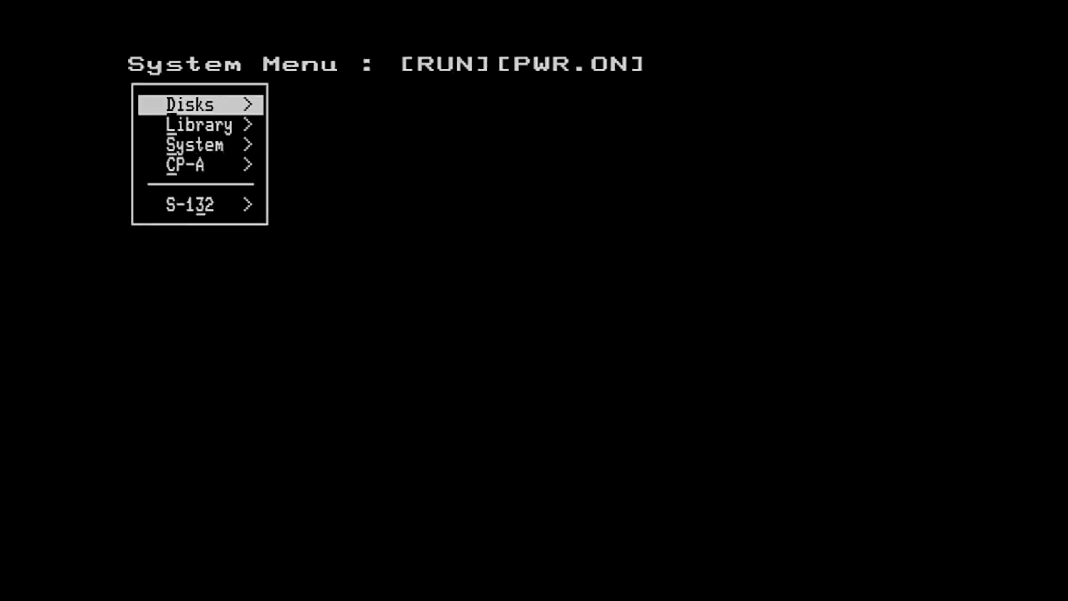
Step: Open the Library section of the System Menu
left_click(190, 104)
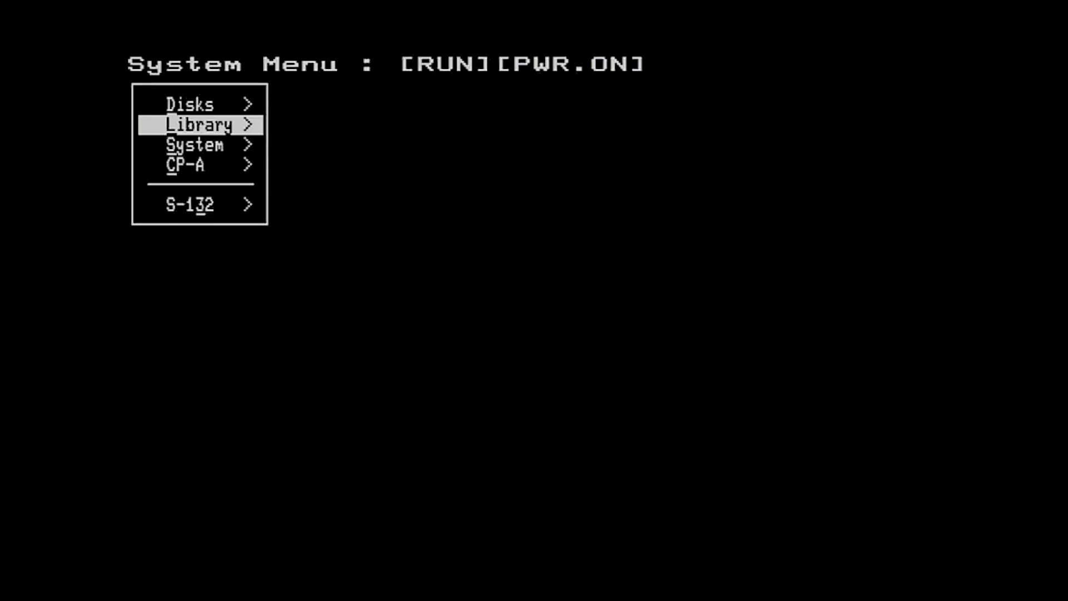
left_click(198, 125)
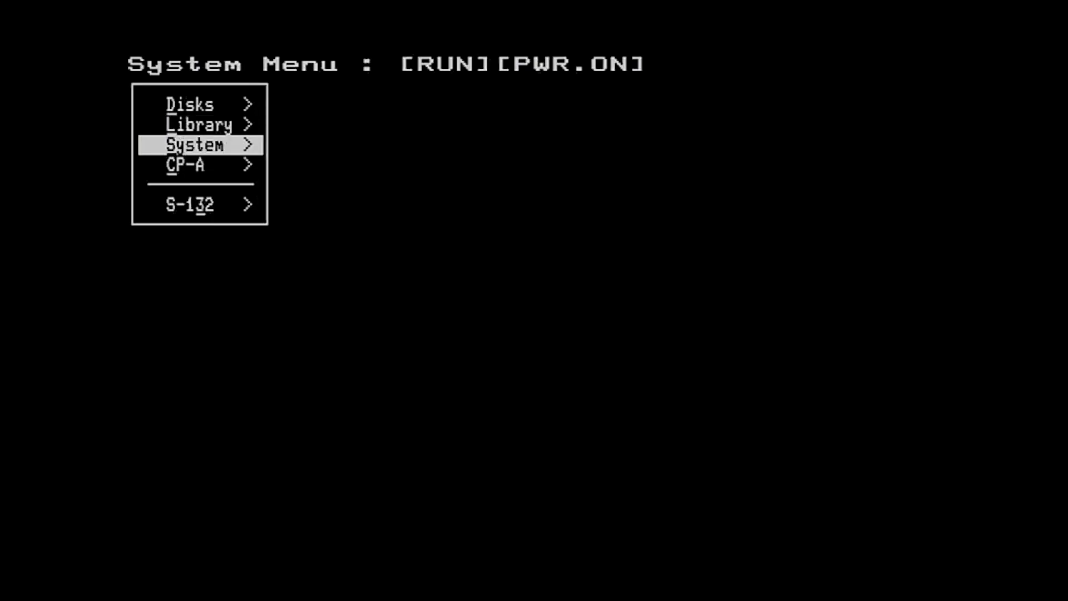
Step: Open the System submenu listing Guest, Host, Env, Tasks, boot.conf, system.conf and Reboot
left_click(195, 145)
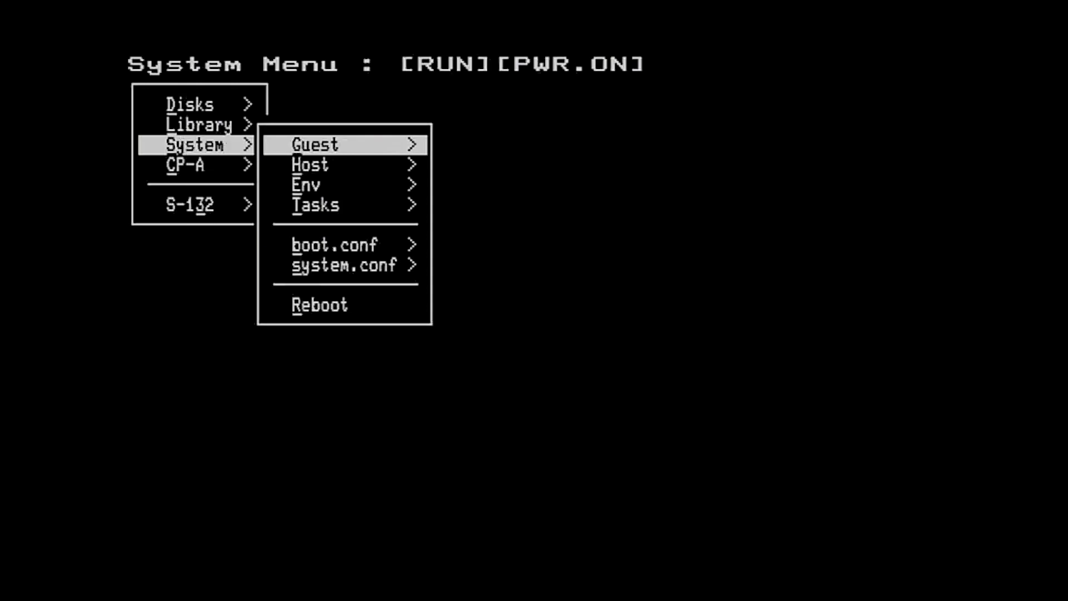
left_click(313, 144)
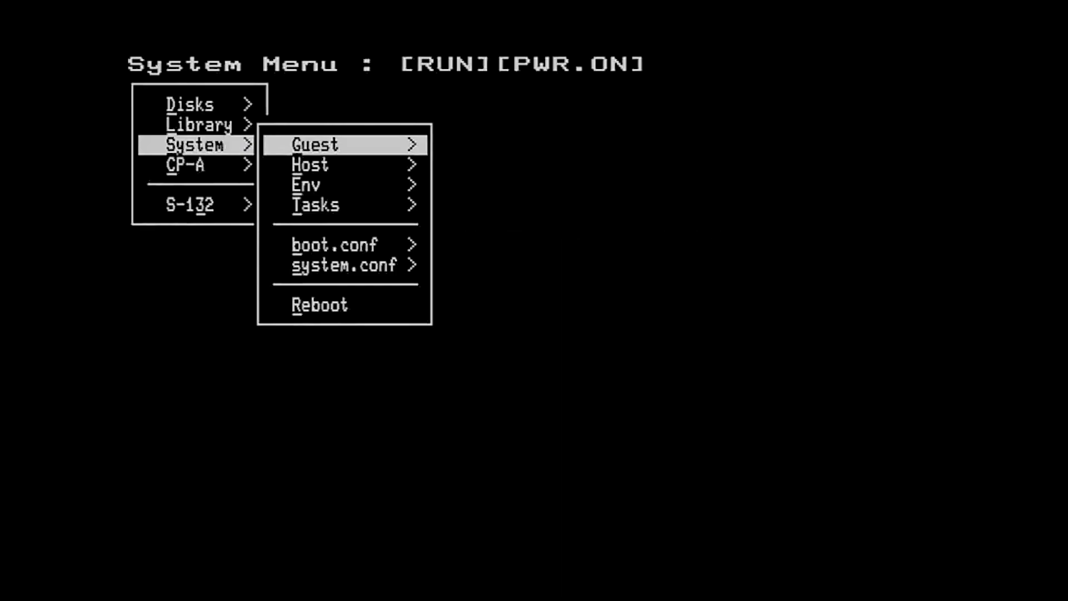
left_click(310, 164)
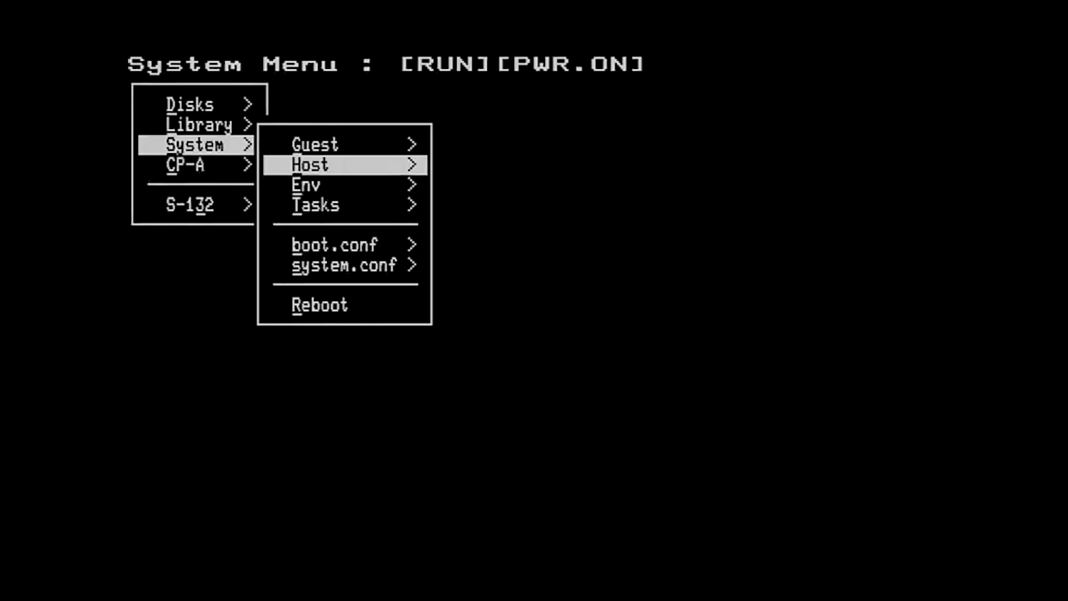
left_click(307, 184)
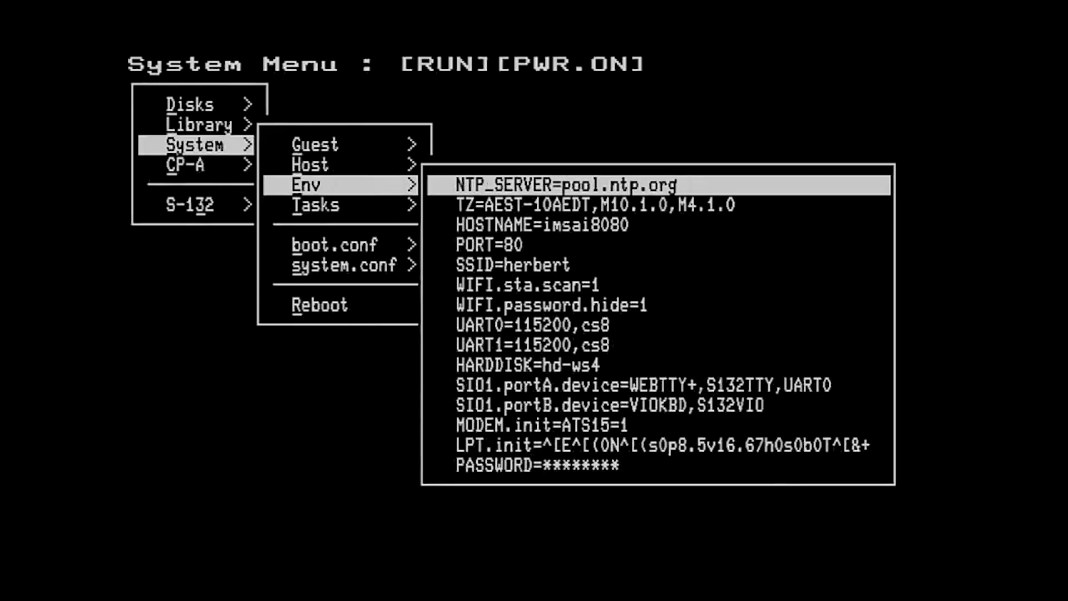
mouse_move(313, 205)
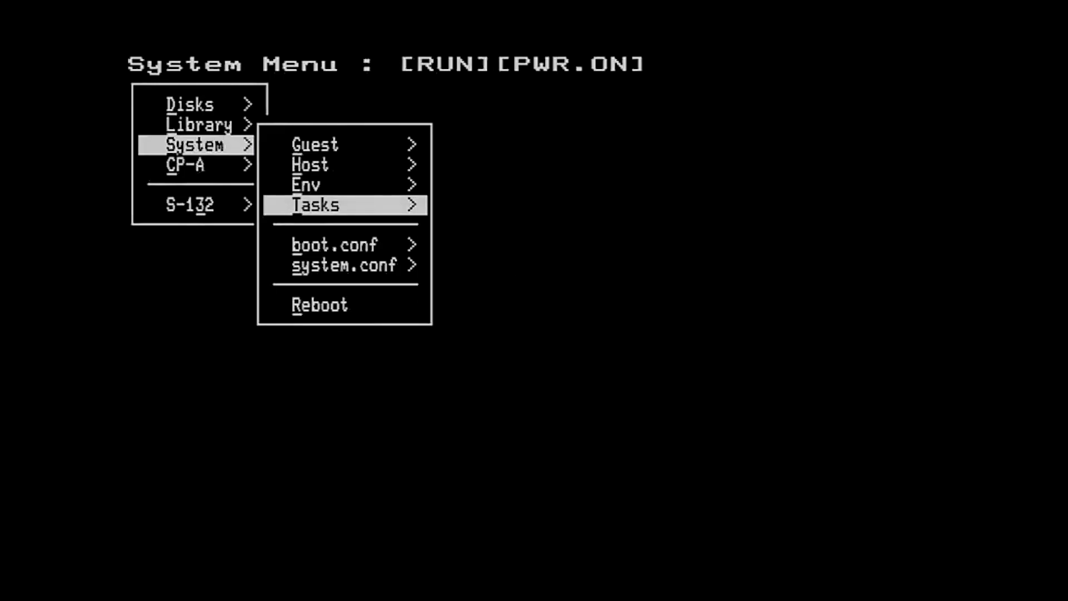
Step: View boot.conf's network, UART and performance settings and then system.conf
left_click(314, 205)
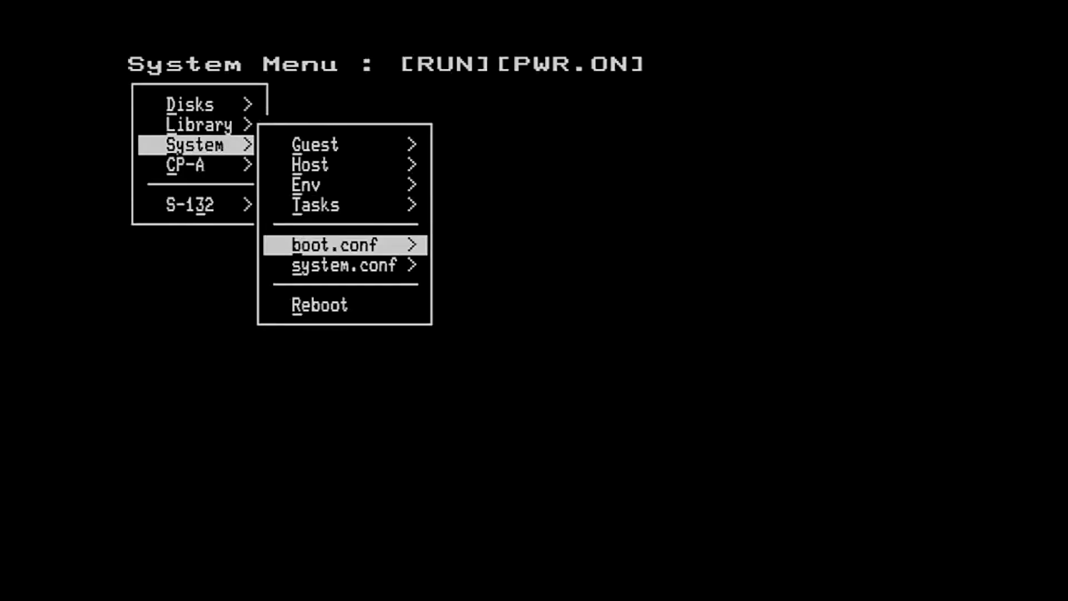
left_click(334, 243)
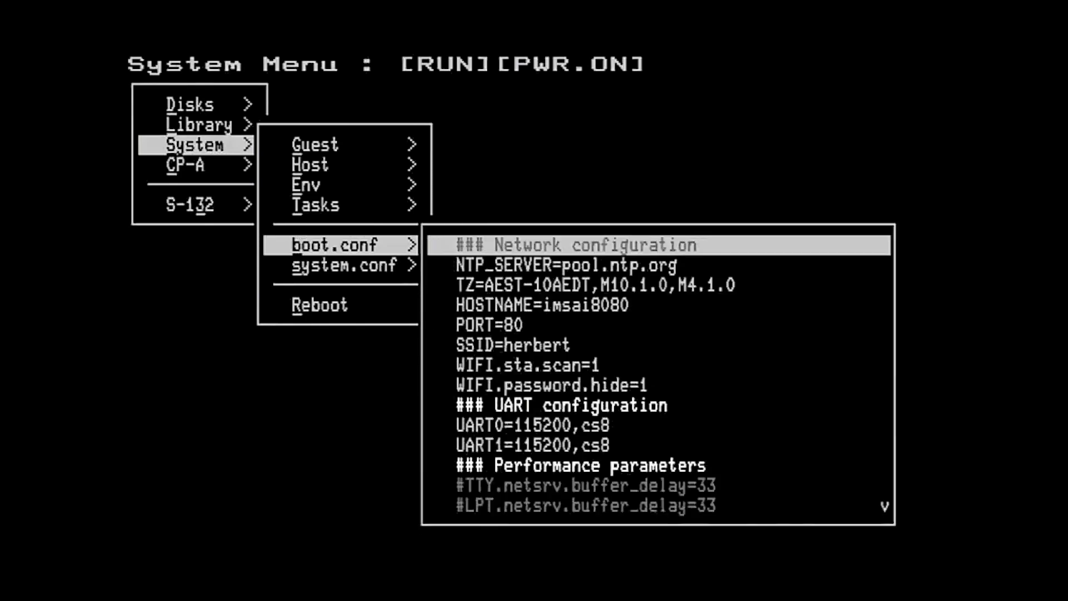
mouse_move(344, 265)
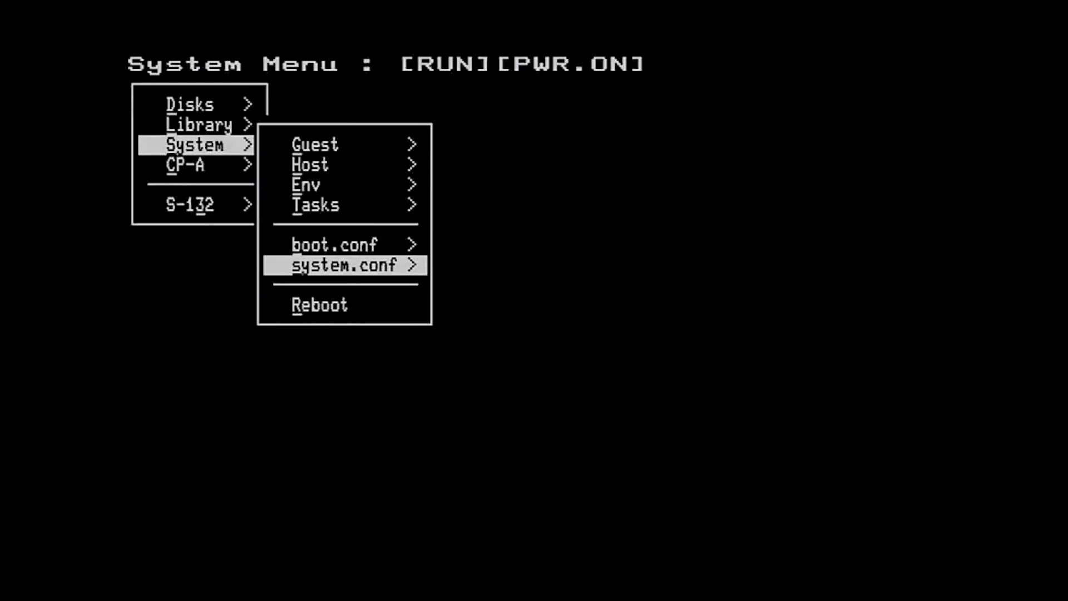
left_click(344, 265)
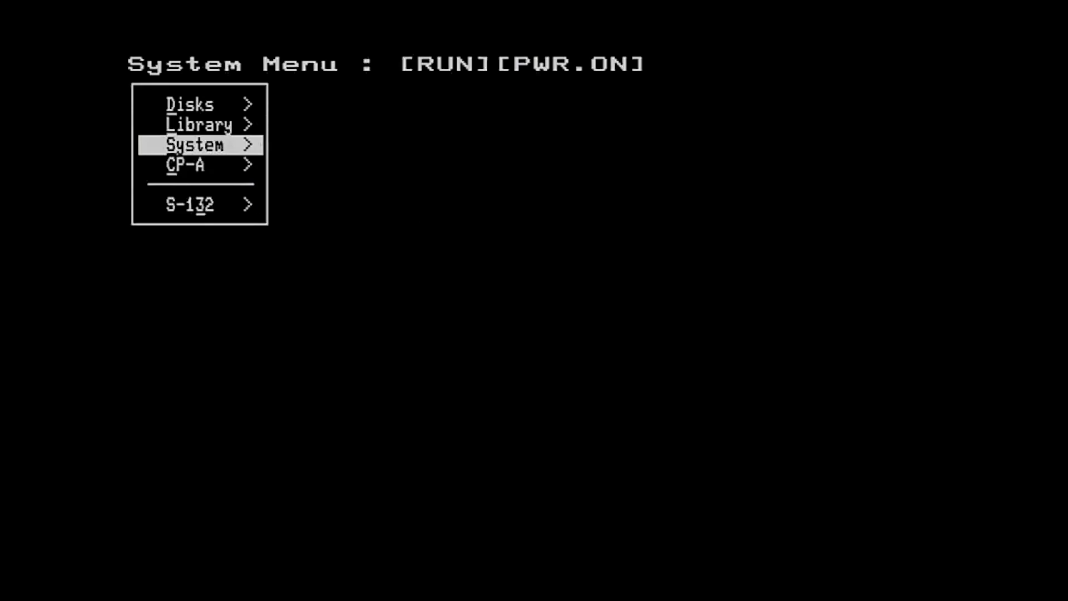
Step: Stop the emulated CPU from the CP-A submenu so the status reads WAIT
key("Down")
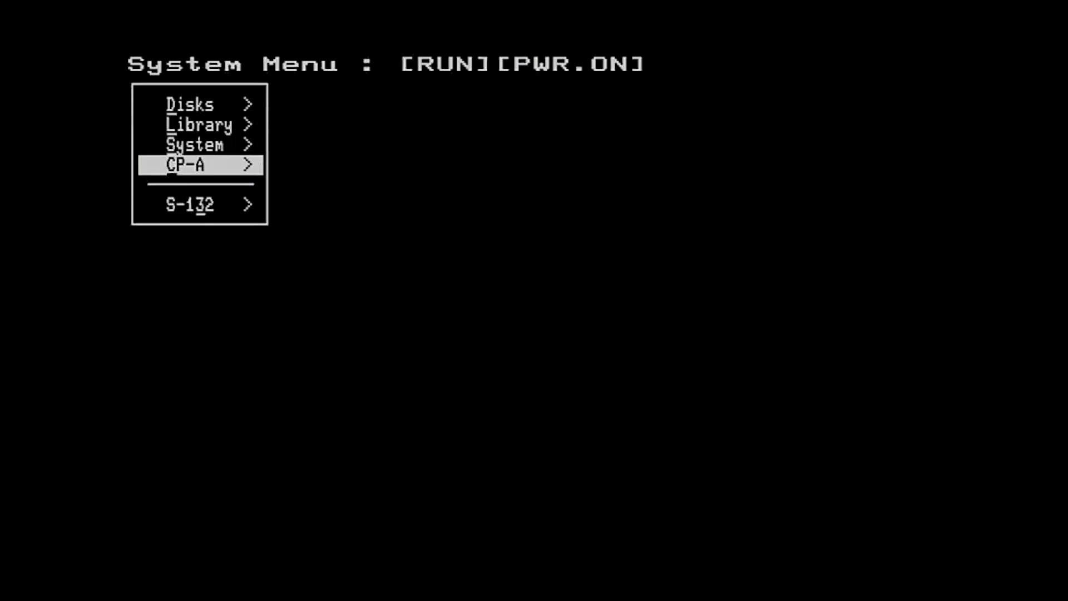
left_click(189, 165)
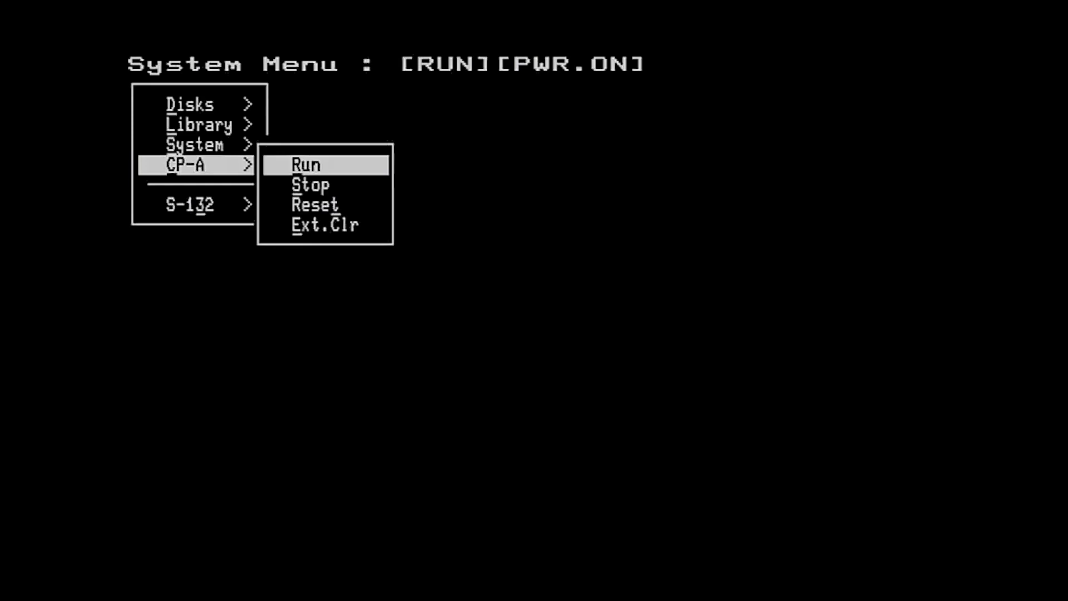
mouse_move(310, 185)
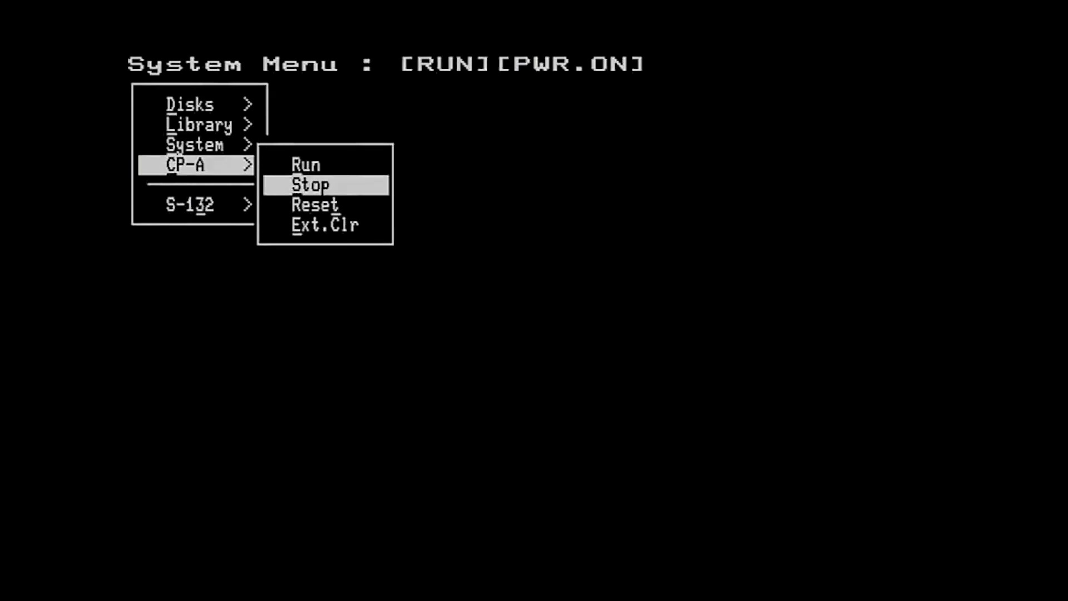
left_click(310, 185)
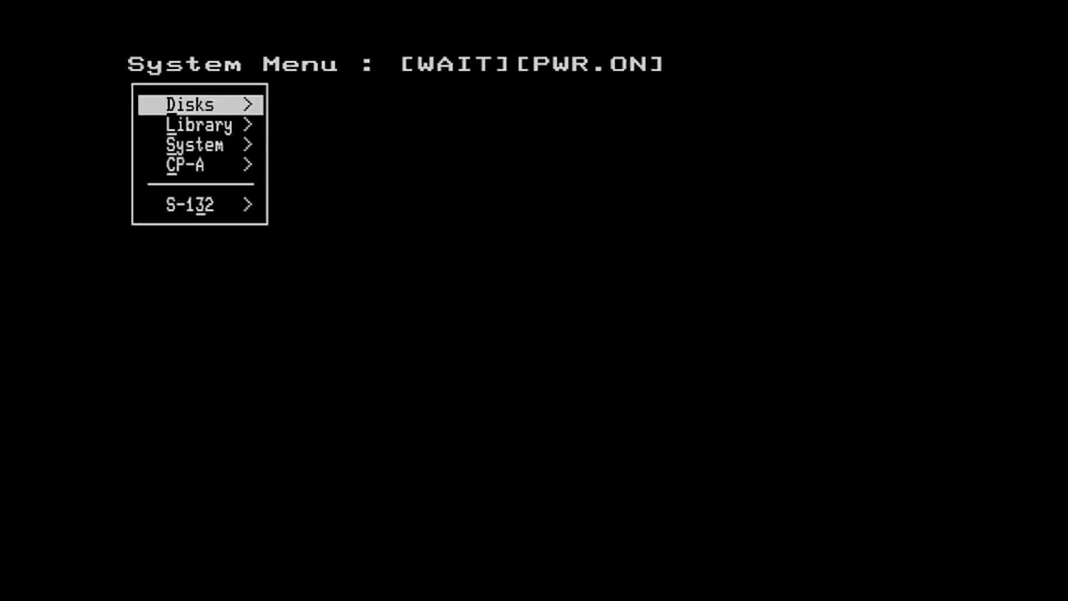
Step: Run the emulated CPU again from the CP-A submenu so the status reads RUN
left_click(193, 165)
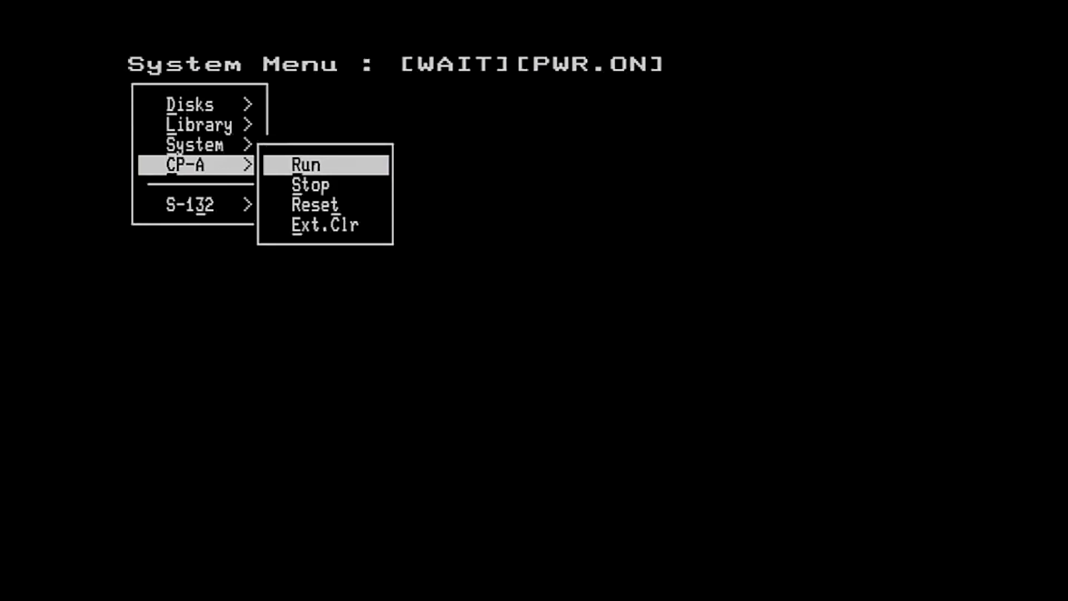
left_click(304, 165)
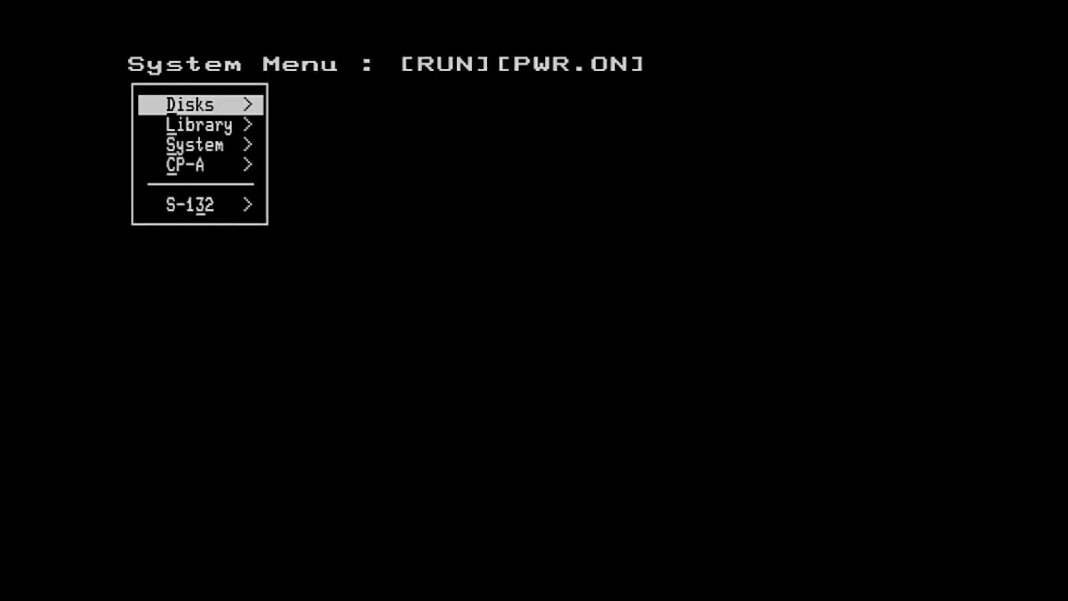